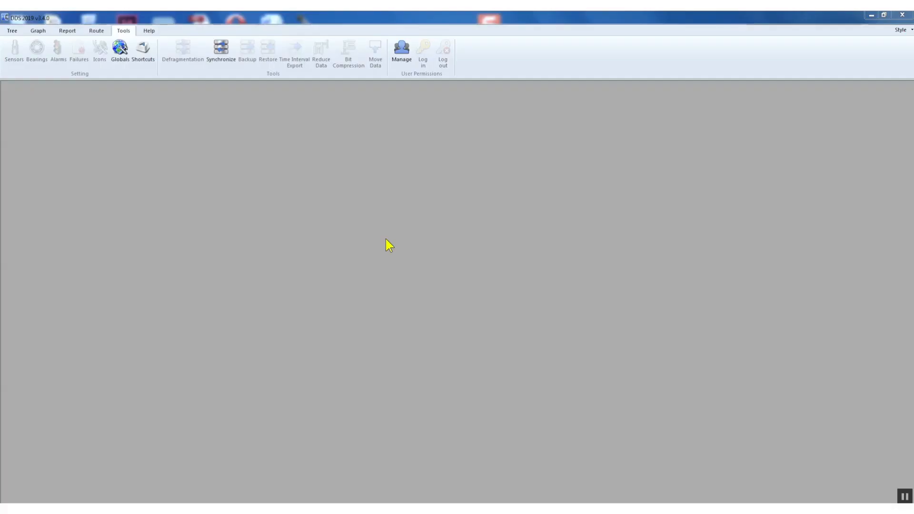
{"action": "mouse_move", "coordinate": [326, 201]}
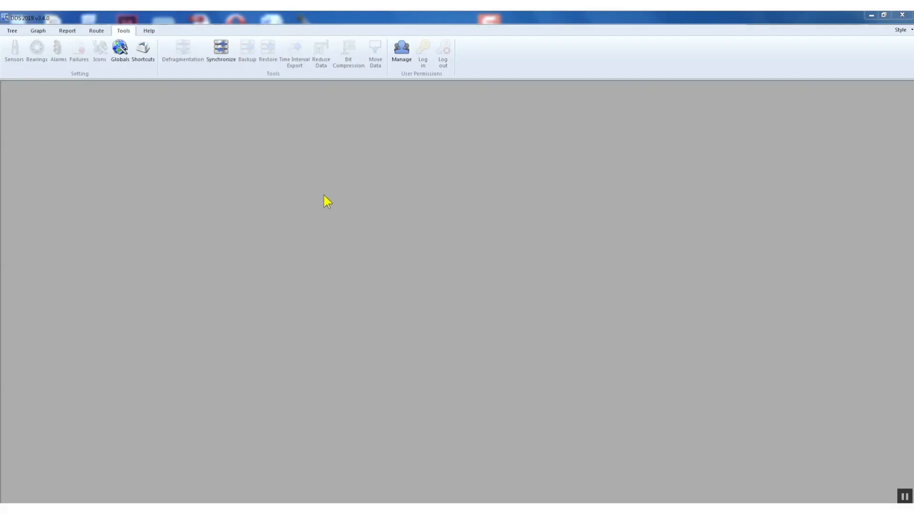
{"action": "mouse_move", "coordinate": [230, 78]}
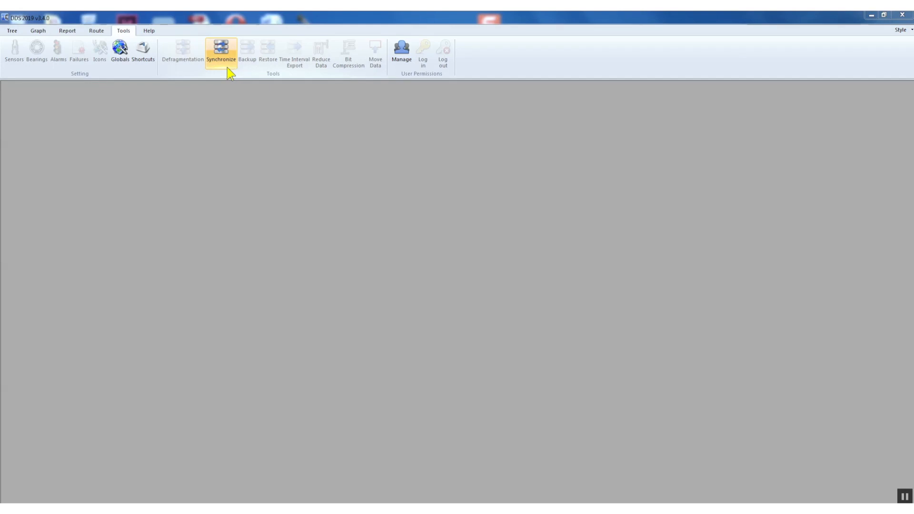
Open Synchronize Trees with DB route as source and DB server as destination.
{"action": "left_click", "coordinate": [221, 49]}
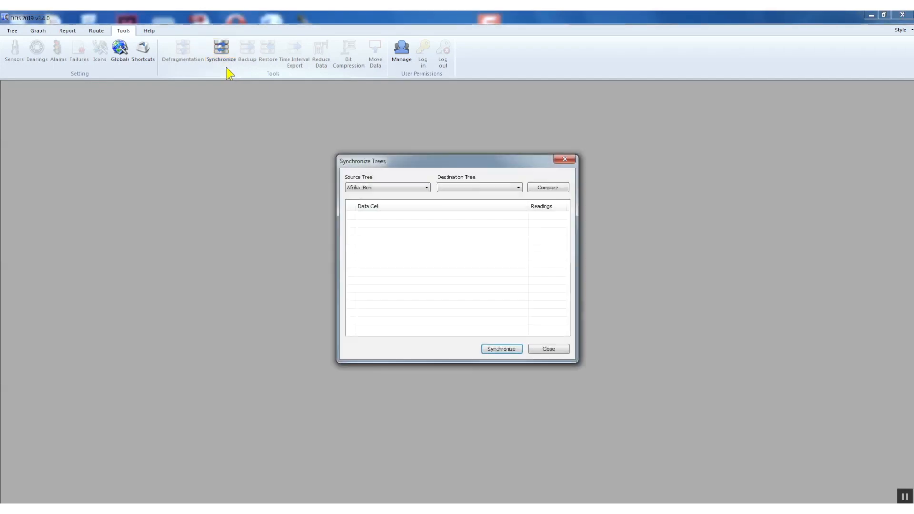
{"action": "mouse_move", "coordinate": [372, 201]}
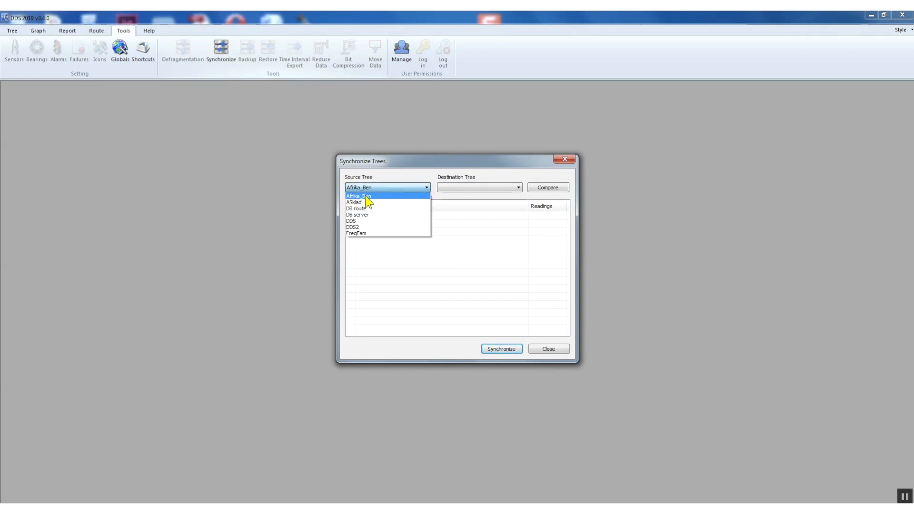
{"action": "mouse_move", "coordinate": [370, 213]}
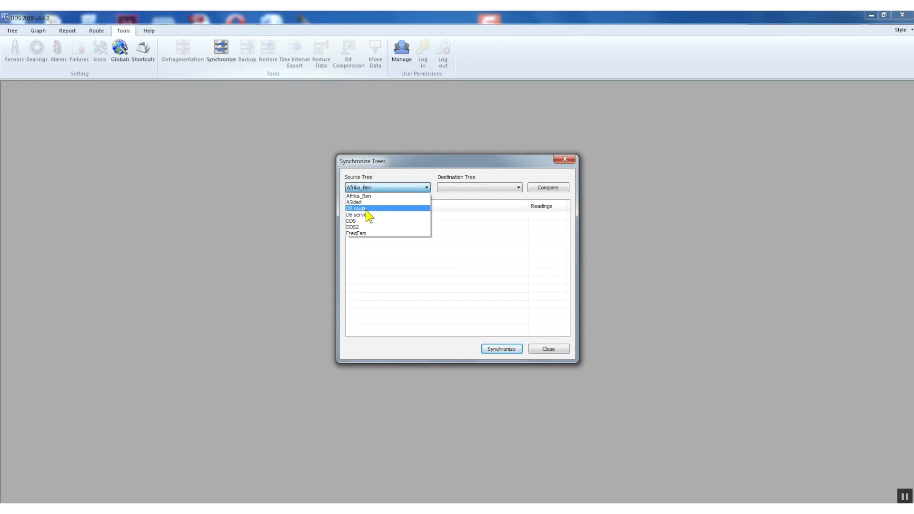
{"action": "left_click", "coordinate": [518, 187]}
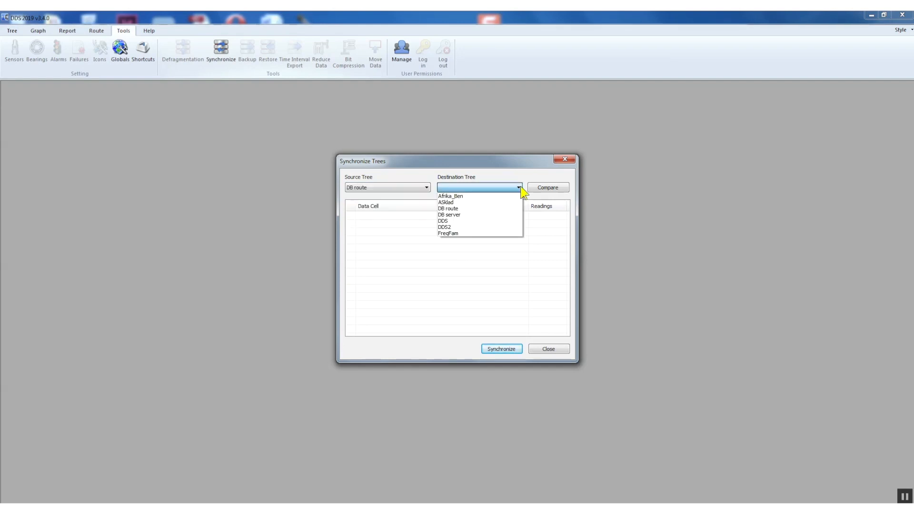
{"action": "mouse_move", "coordinate": [496, 215]}
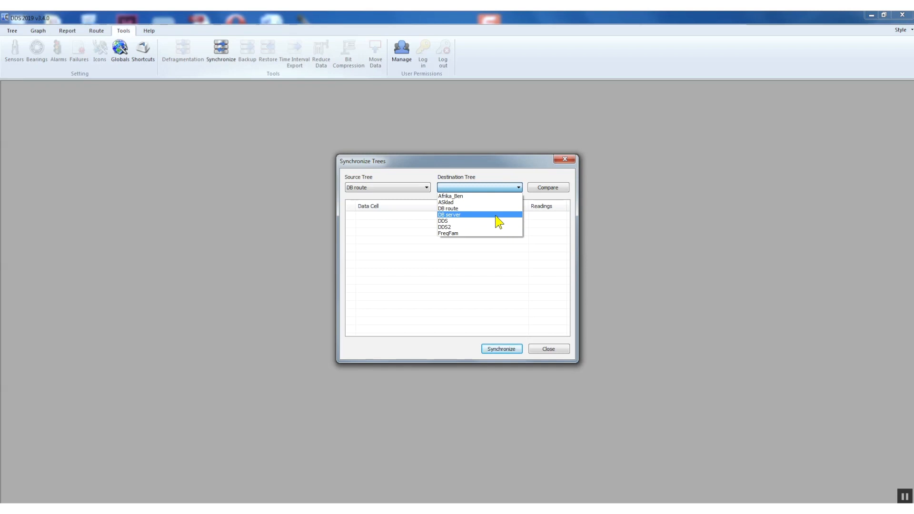
{"action": "left_click", "coordinate": [462, 215]}
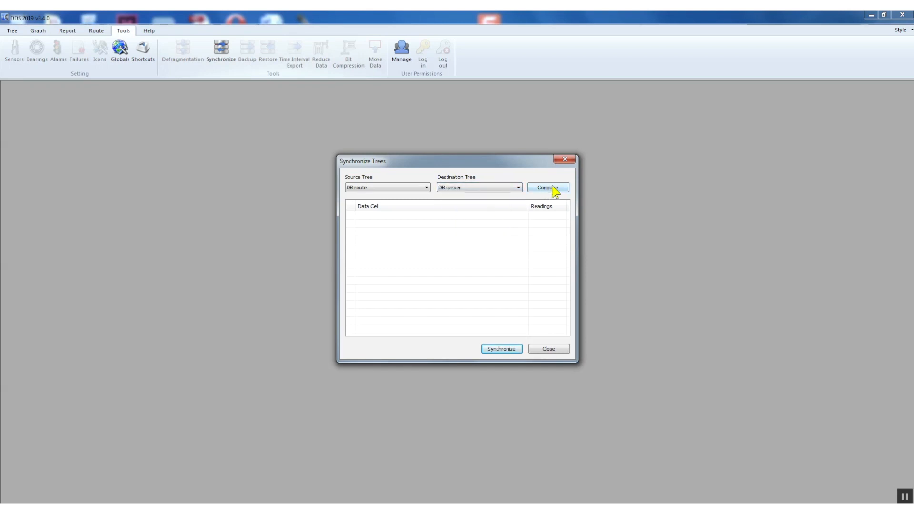
Compare DB route with DB server, then synchronise the checked new readings into DB server.
{"action": "left_click", "coordinate": [548, 187]}
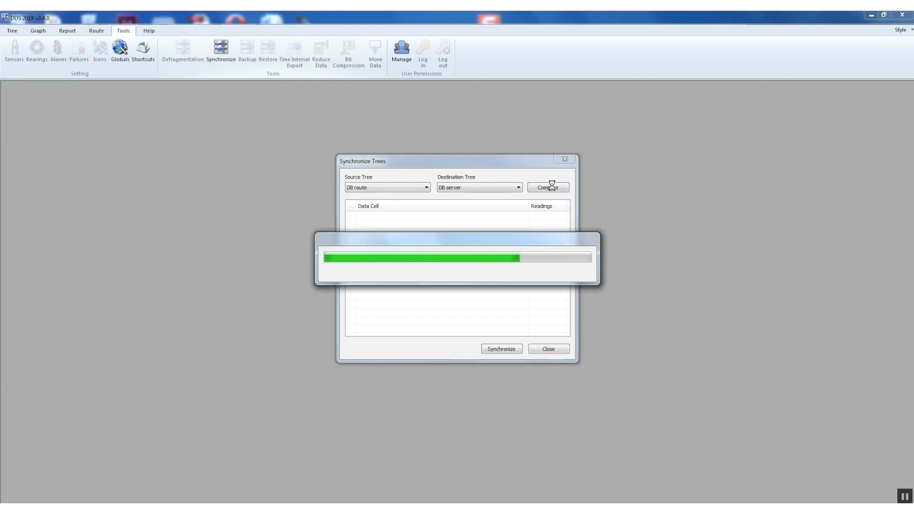
{"action": "left_click", "coordinate": [548, 187]}
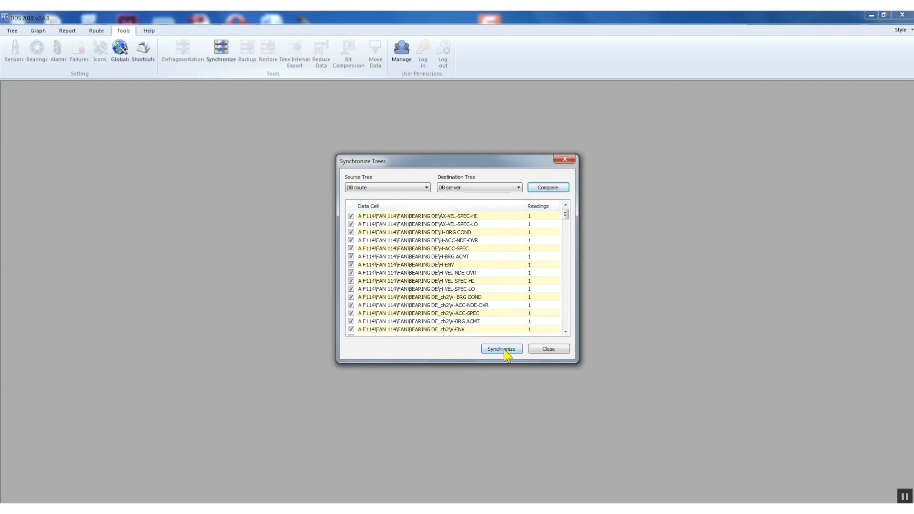
{"action": "left_click", "coordinate": [501, 348]}
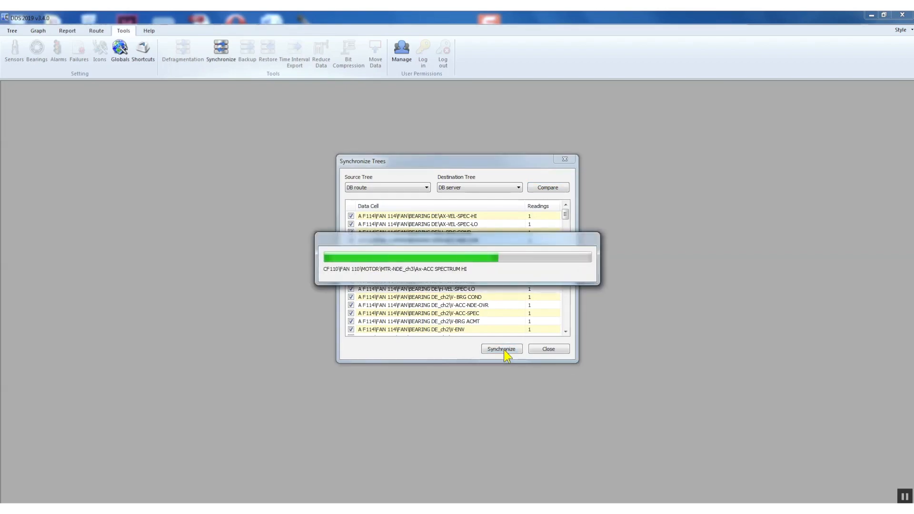